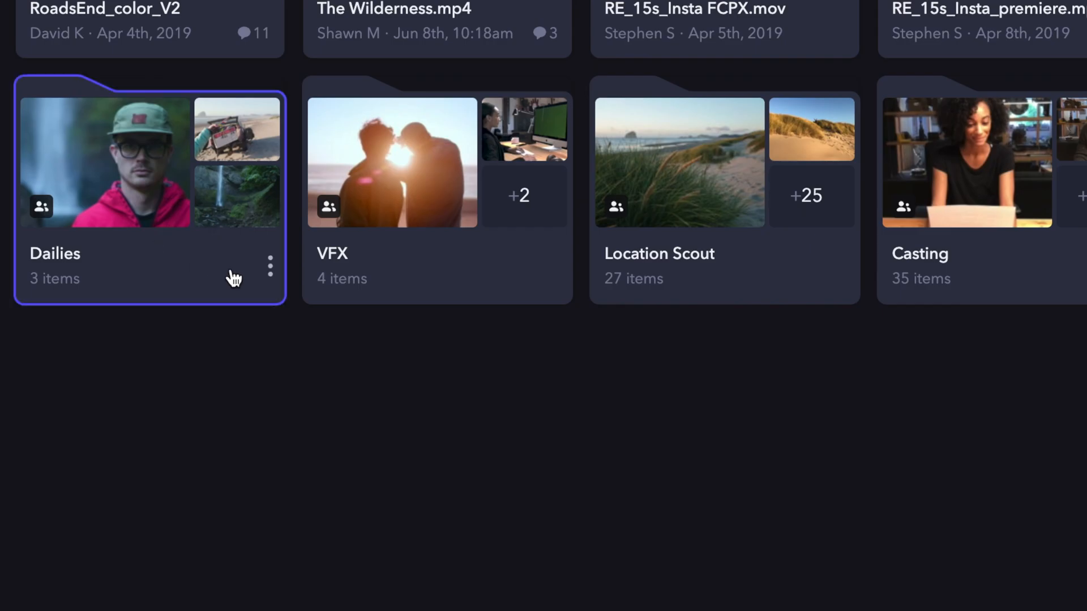
Show the Dailies folder's Share options: Review Link and Presentation.
left_click(269, 266)
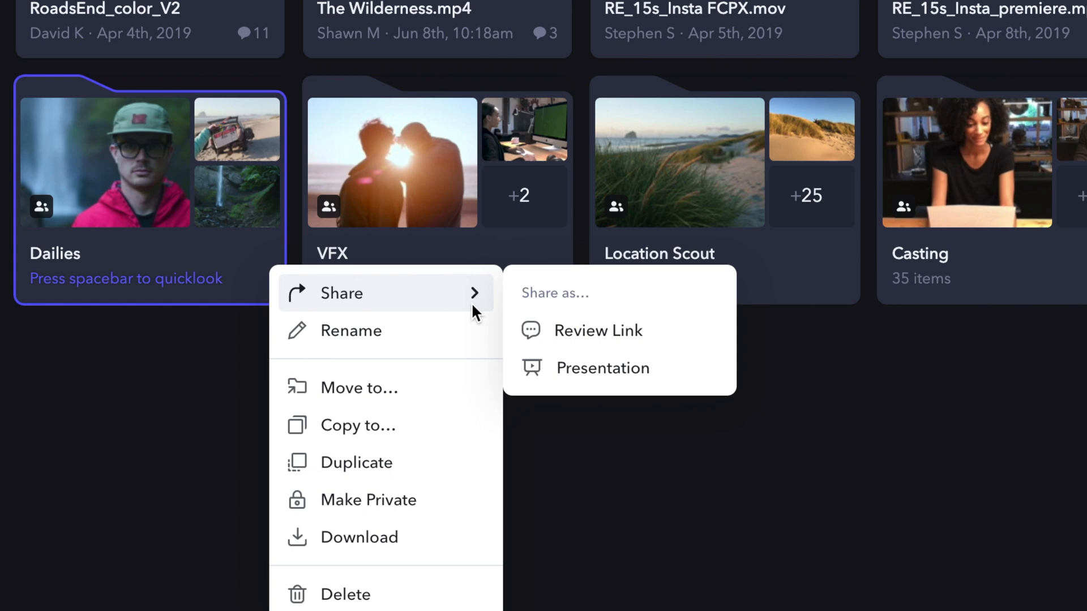
left_click(597, 413)
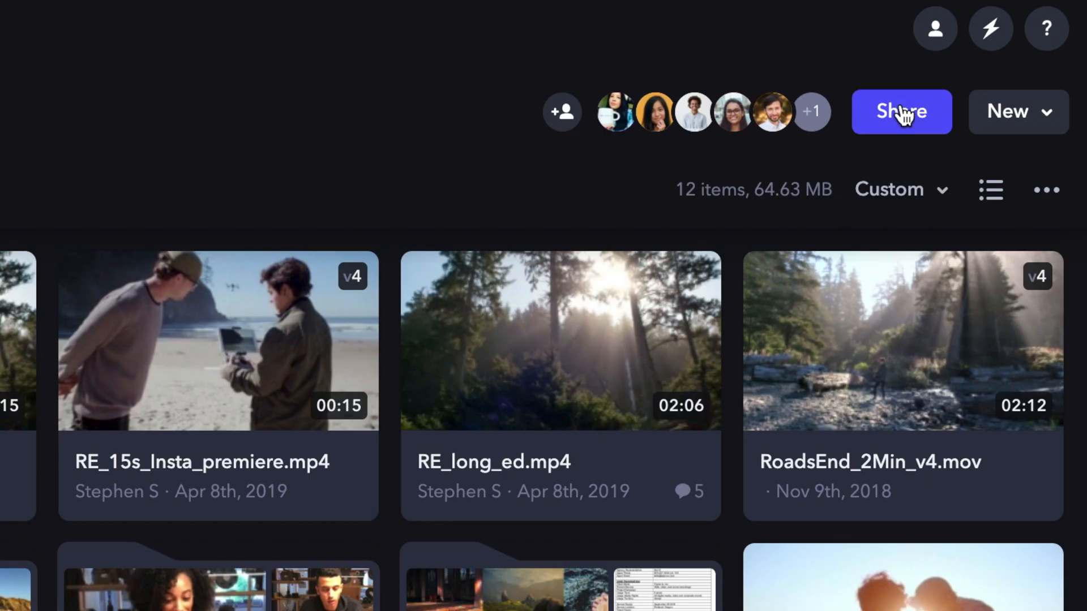
Create a review link for the five selected items and search 'jo' in Add people.
left_click(902, 111)
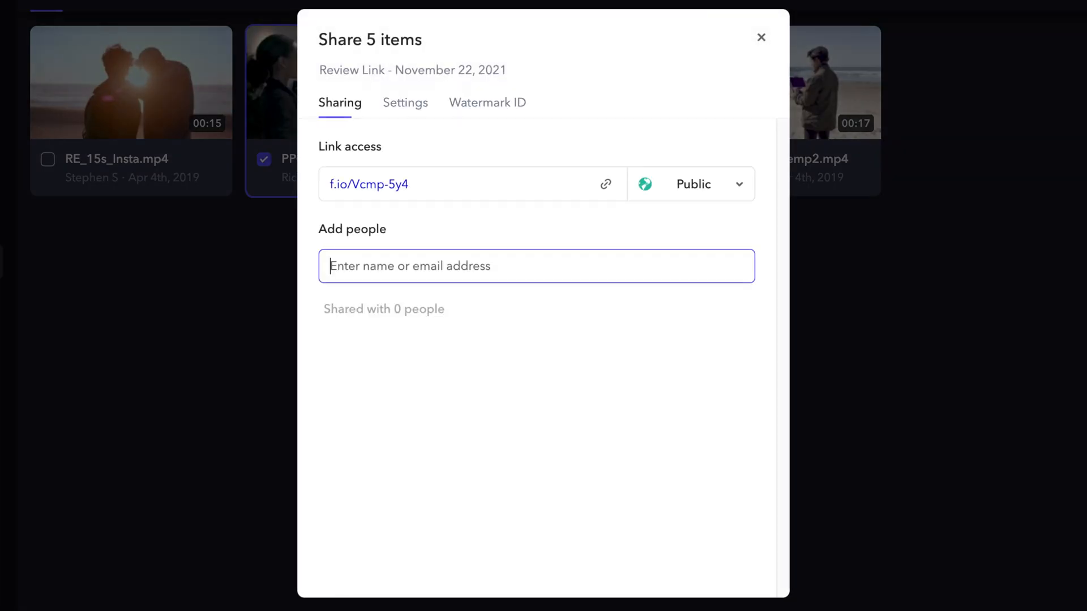
type("jo")
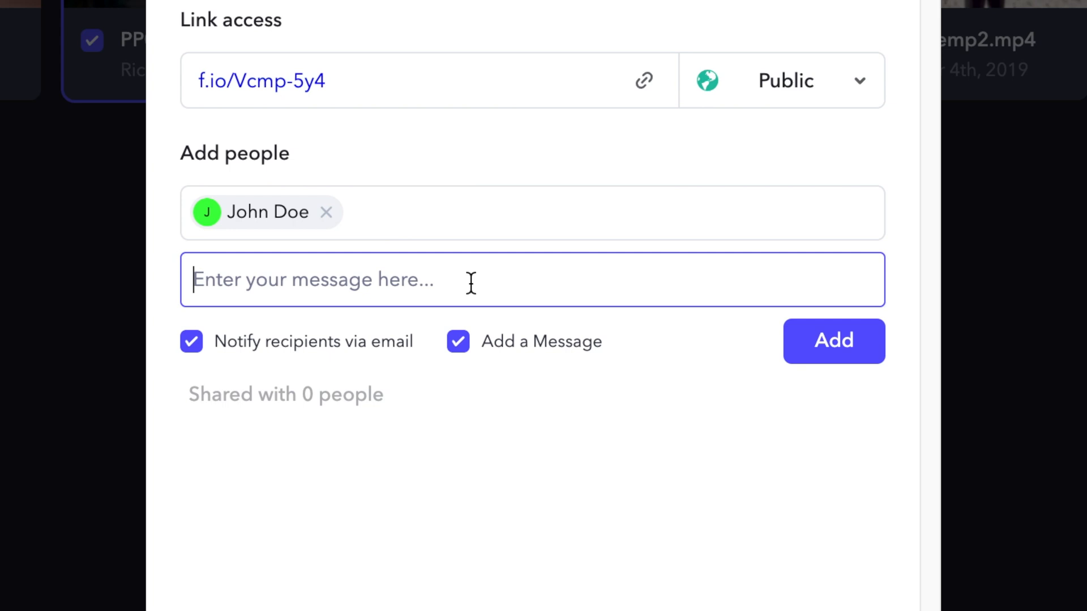
In link settings, hide all versions and enable passphrase protection and link expiration.
left_click(394, 124)
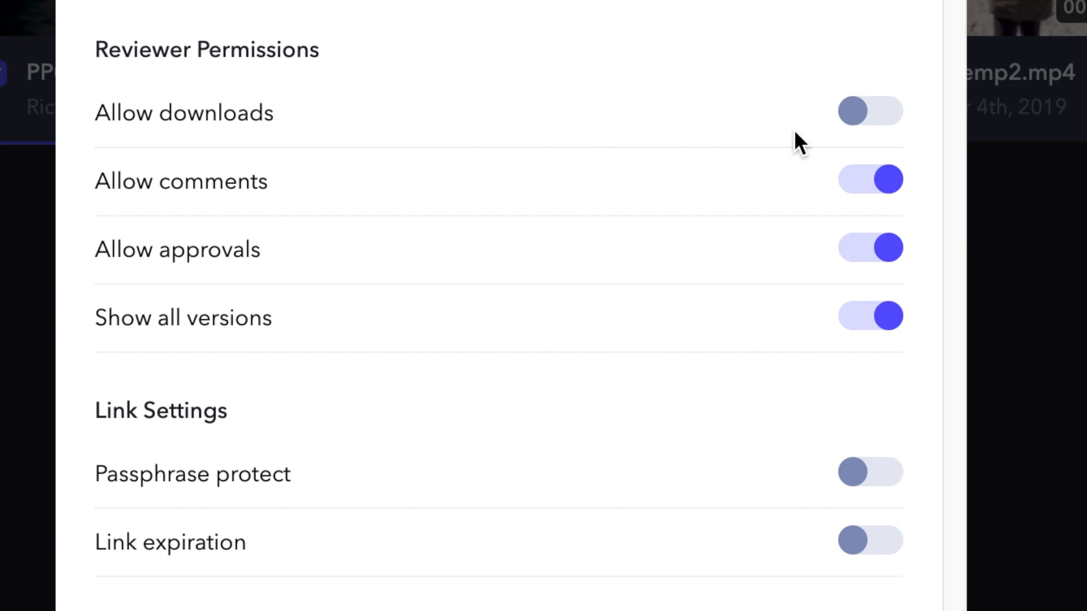
mouse_move(803, 197)
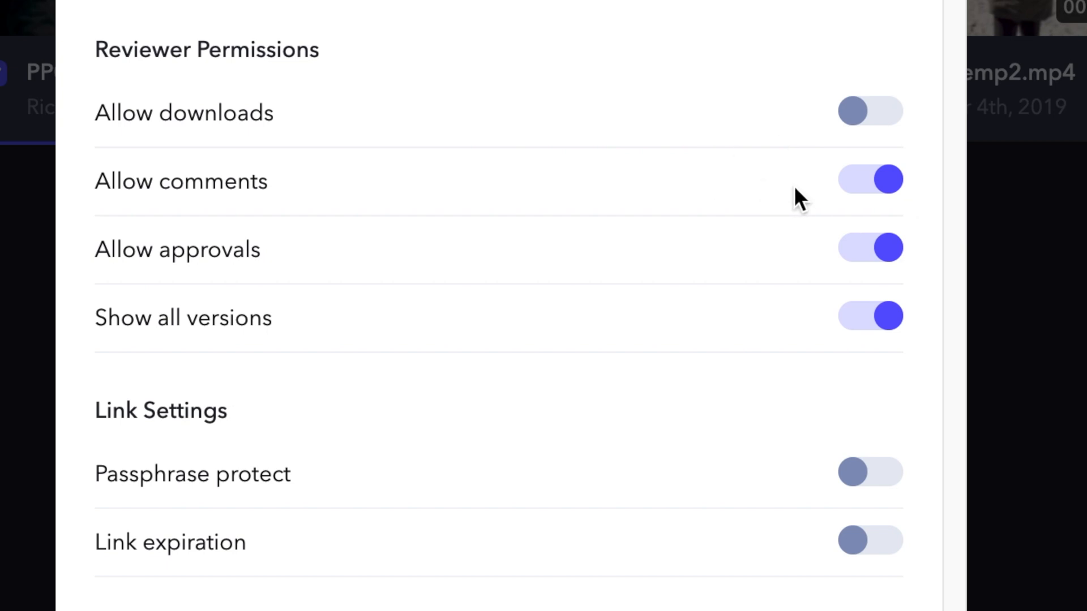
mouse_move(793, 262)
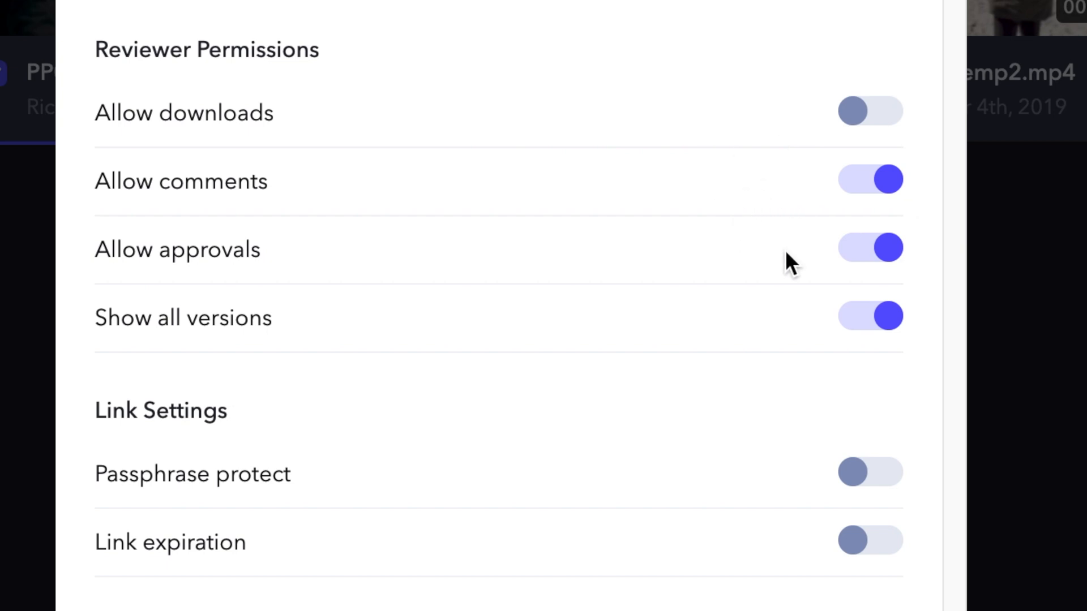
mouse_move(365, 319)
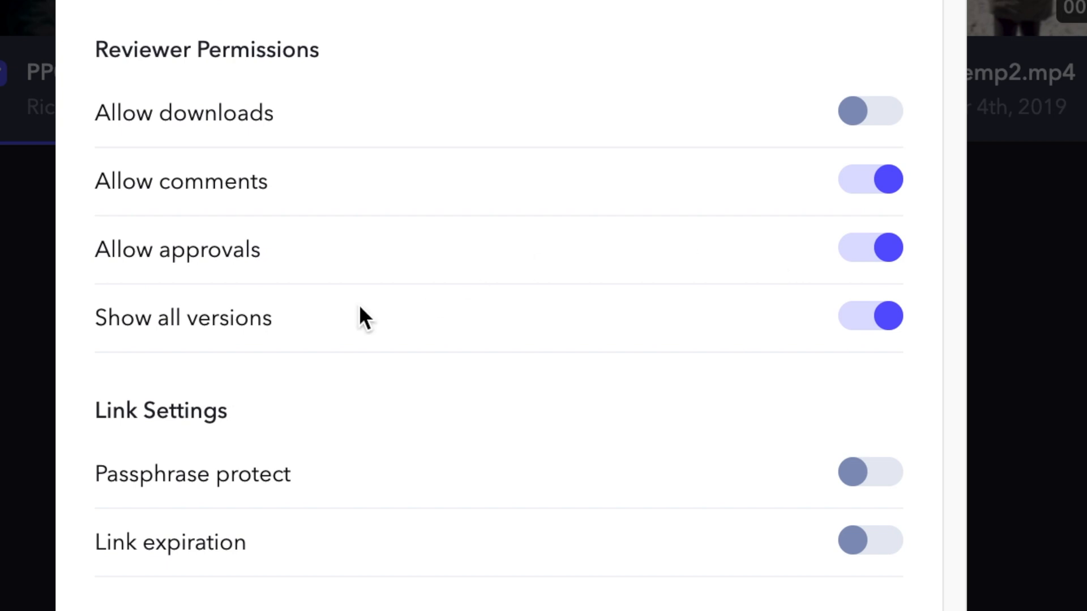
mouse_move(698, 368)
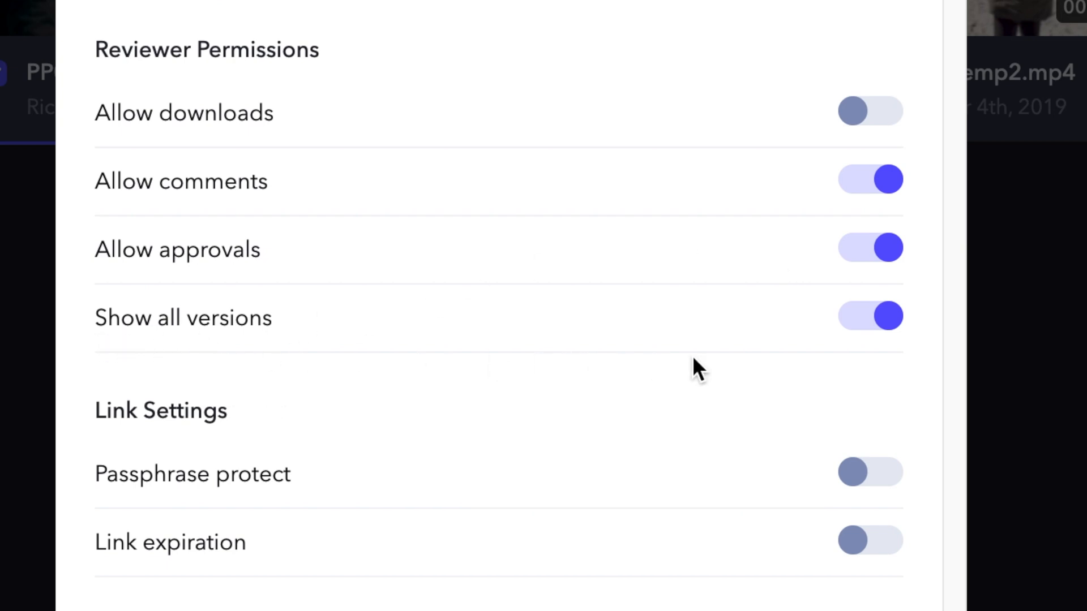
left_click(869, 316)
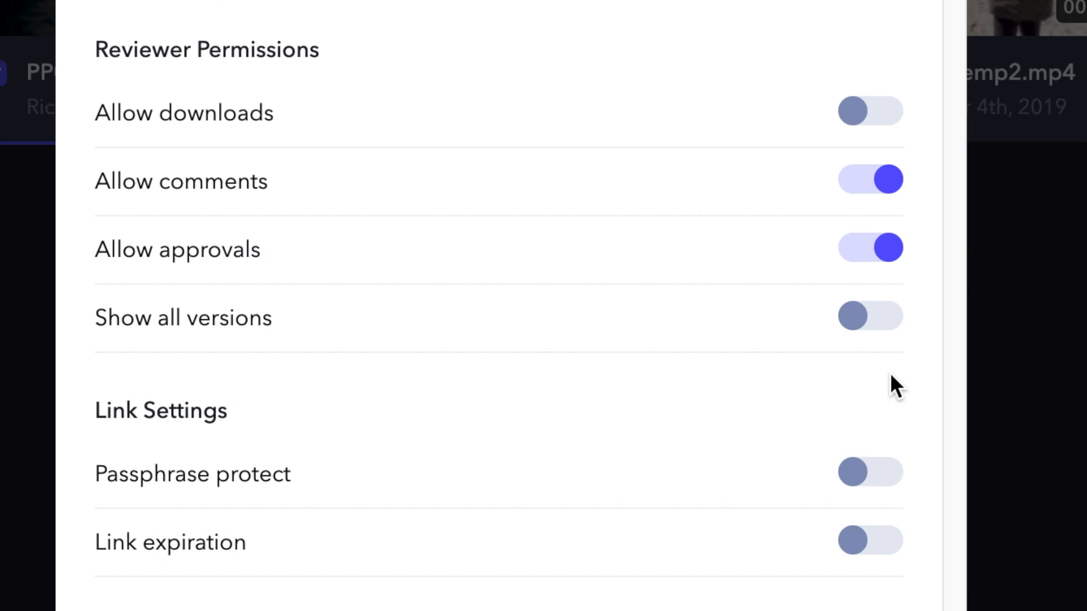
scroll("down", 3)
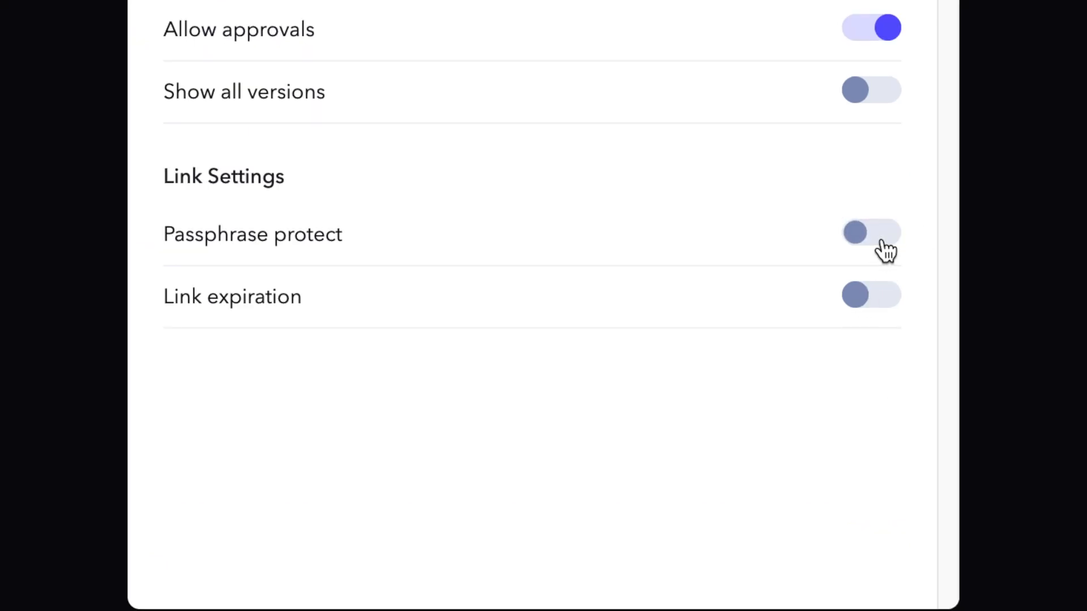
left_click(871, 232)
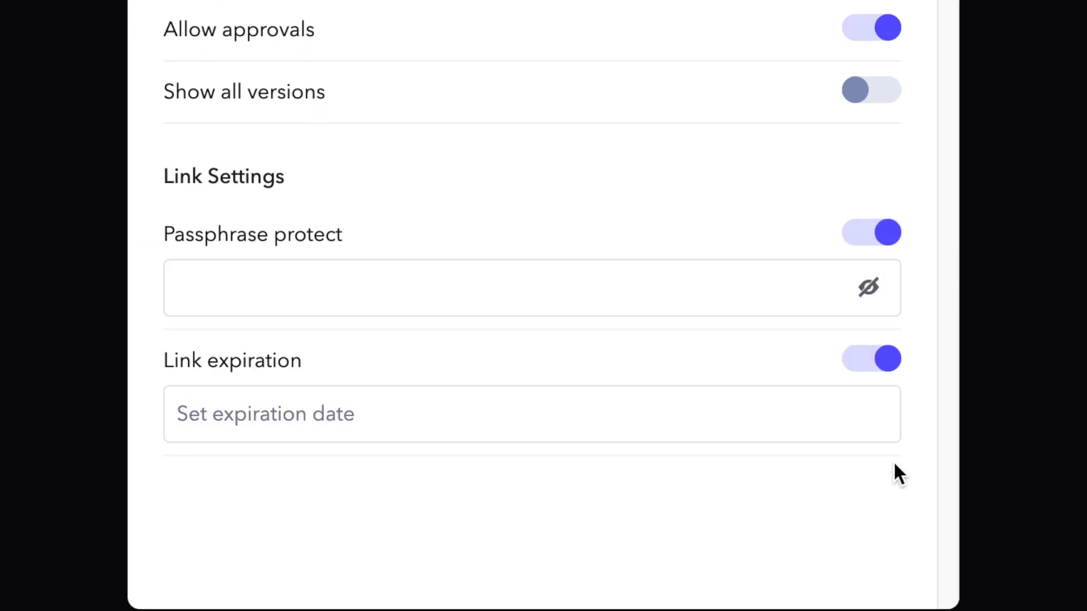
left_click(438, 241)
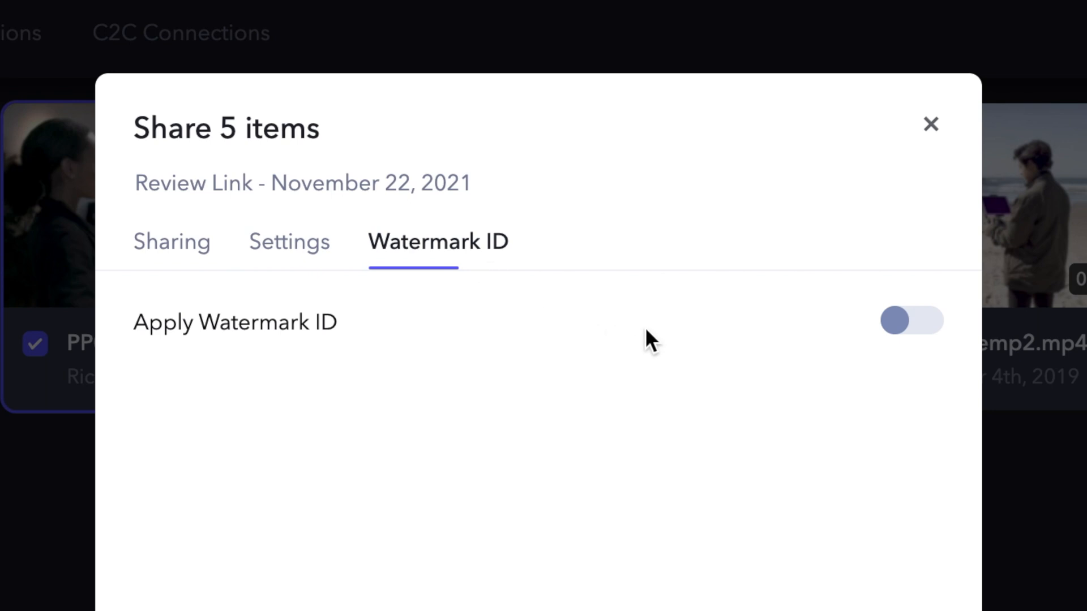
left_click(911, 321)
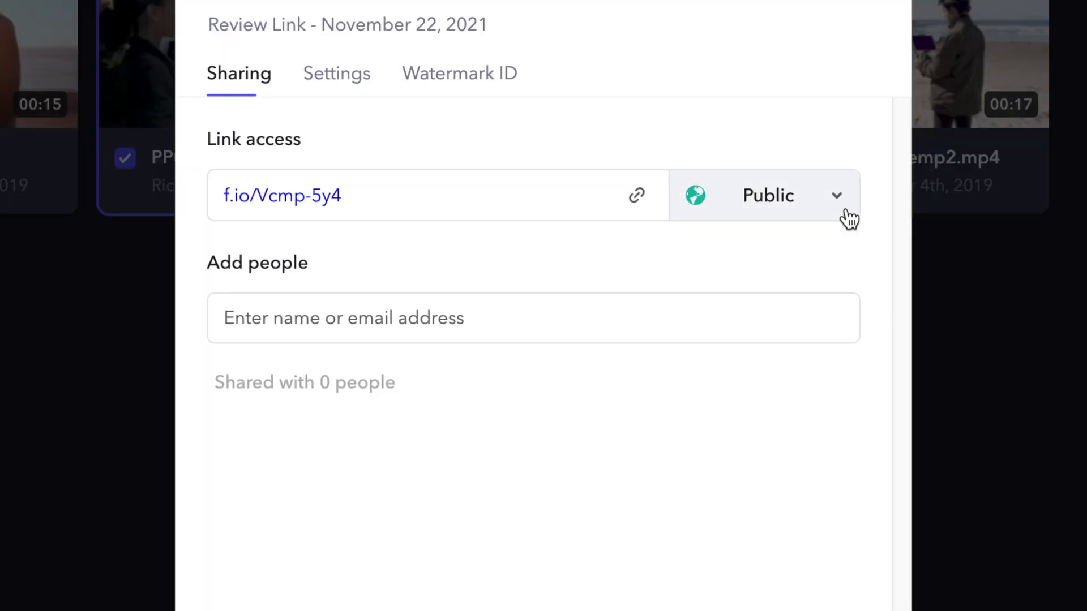
Set link access to Invite only, invite the suggested contact and Shawn, and add a message.
left_click(768, 195)
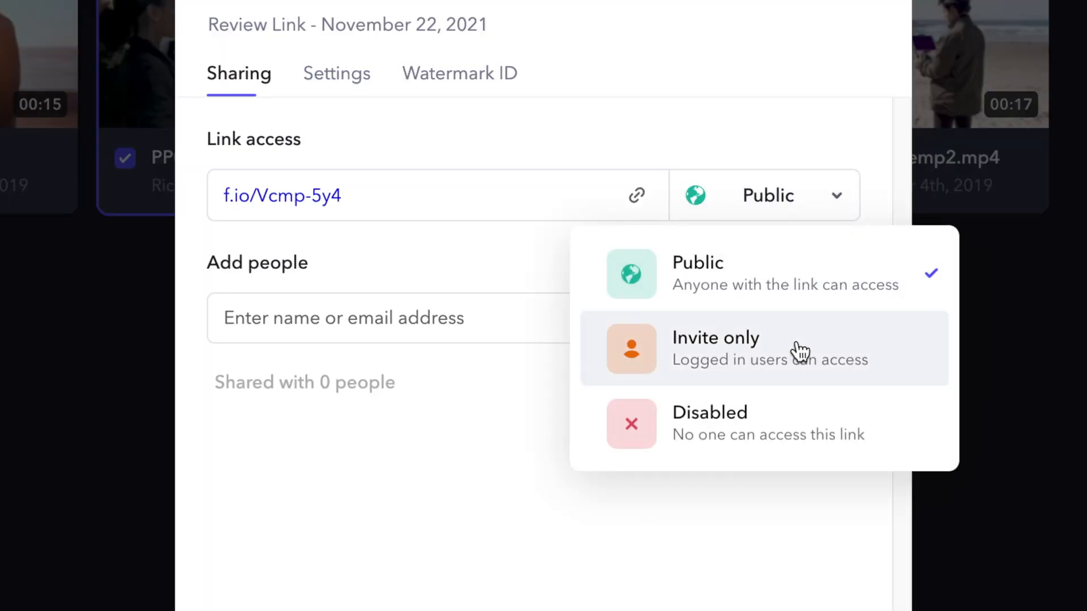
left_click(715, 338)
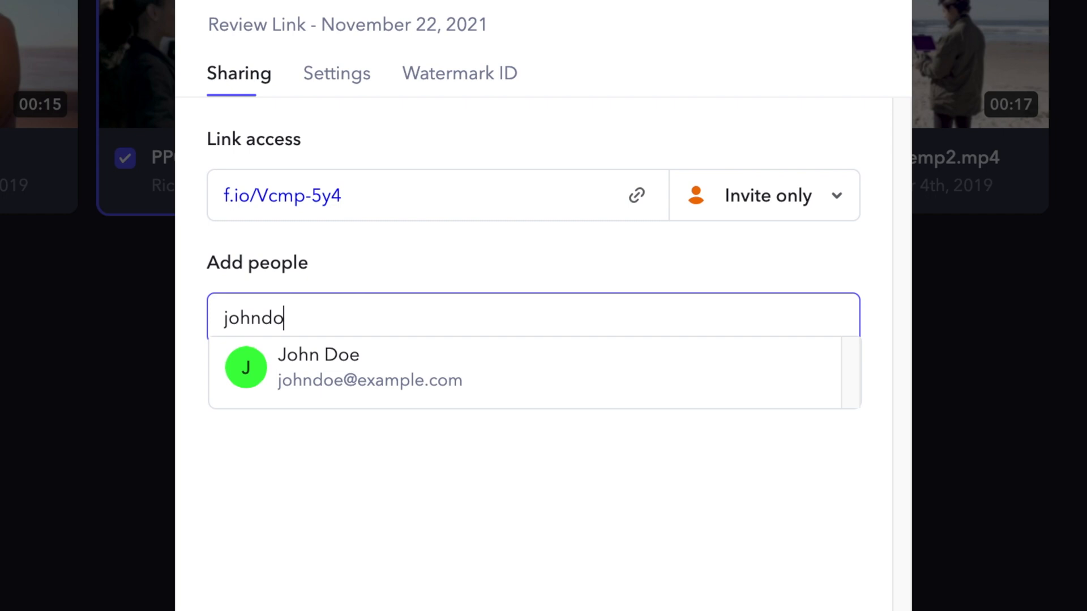
left_click(319, 367)
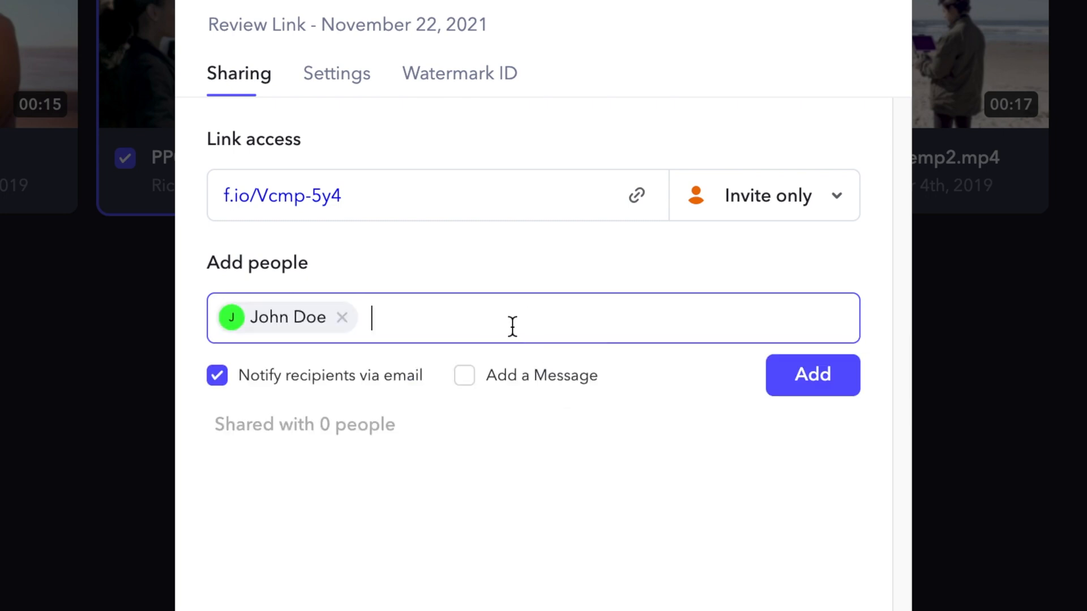
type("shawn")
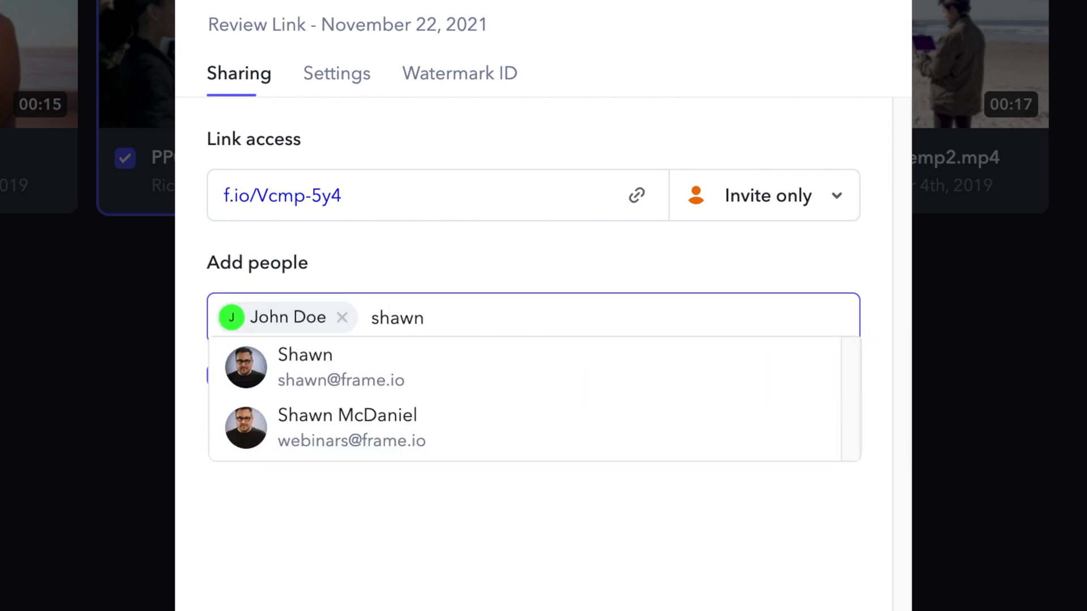
left_click(305, 367)
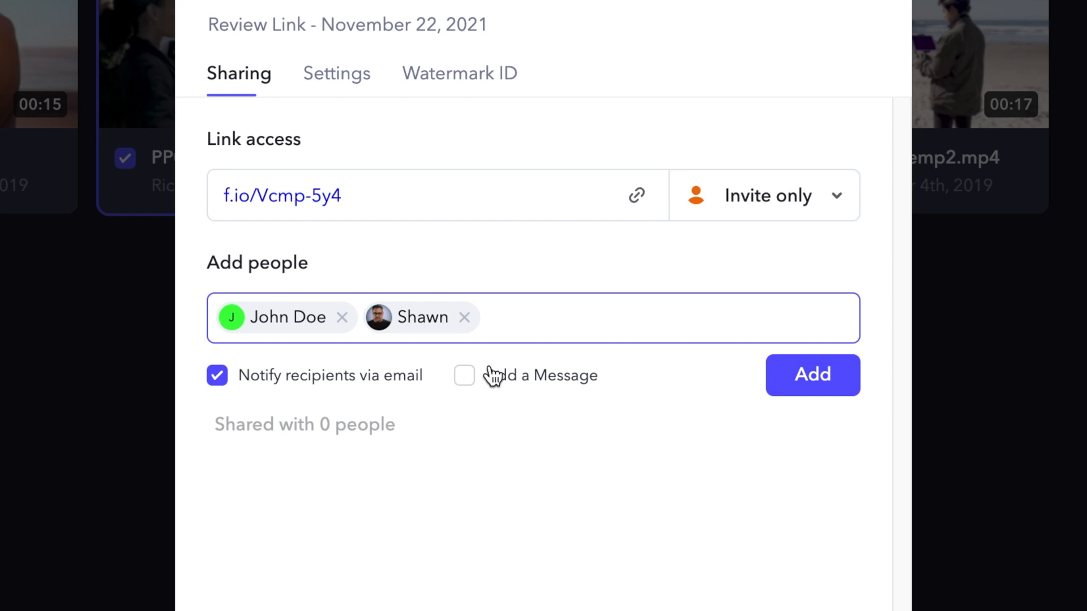
left_click(464, 376)
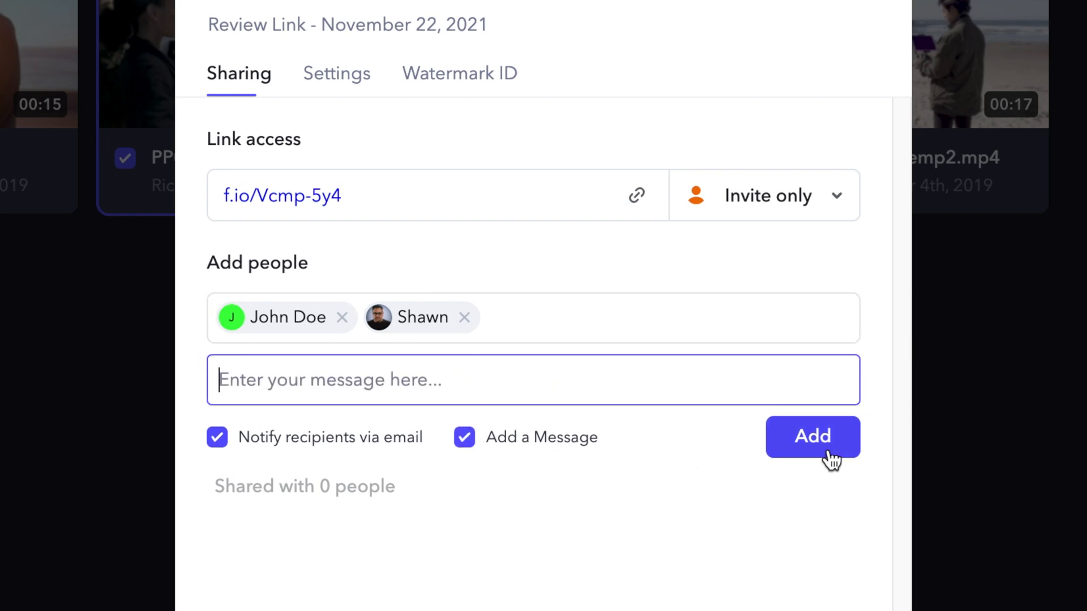